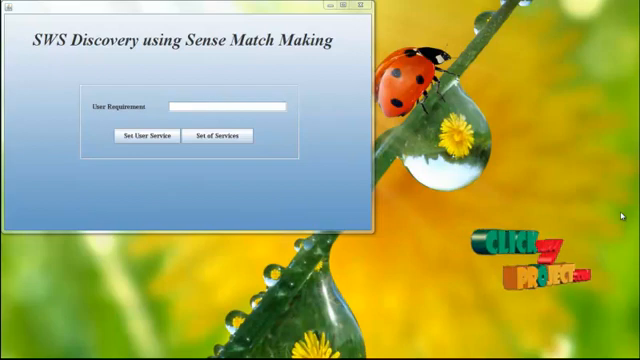
pyautogui.moveTo(286, 94)
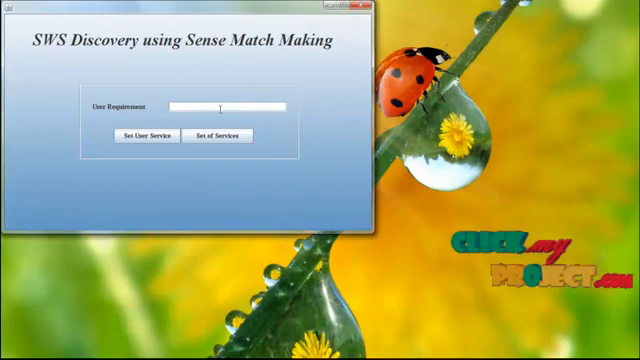
# - Submit 'job' as the user requirement via Go User Service
pyautogui.write('job')
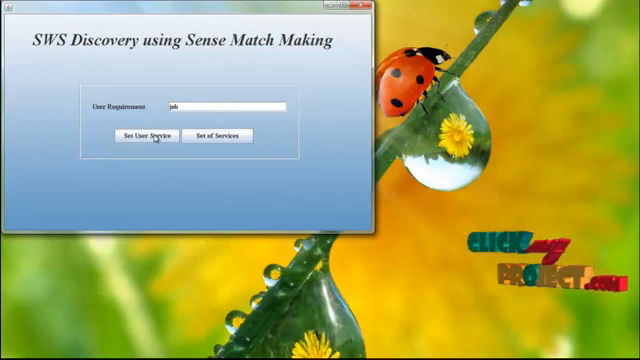
pyautogui.click(148, 136)
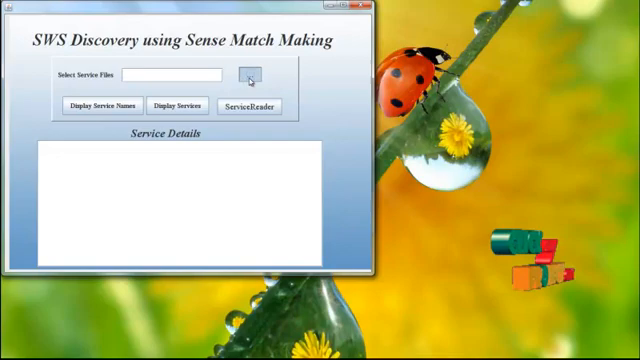
# - Choose the service files folder, display the service names, and start ServiceReader
pyautogui.click(246, 76)
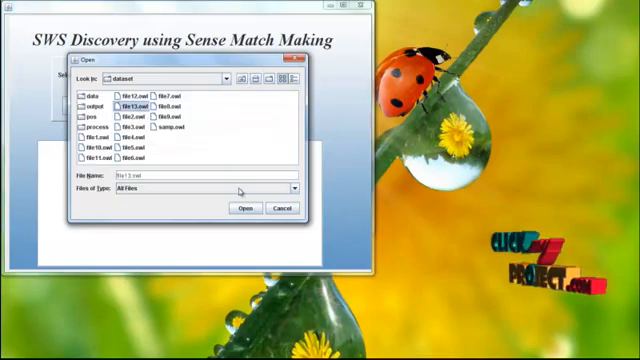
pyautogui.click(252, 206)
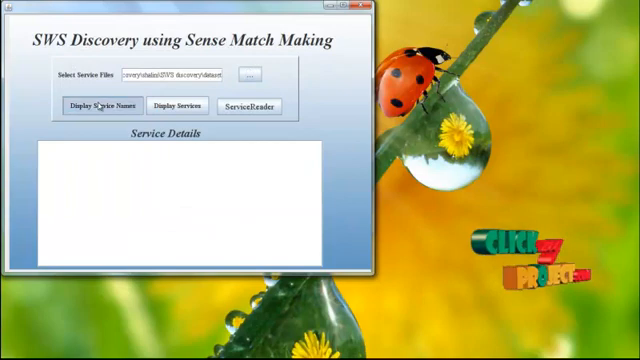
pyautogui.click(102, 106)
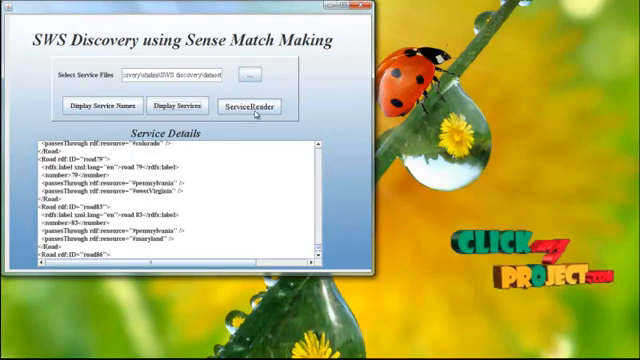
pyautogui.click(256, 104)
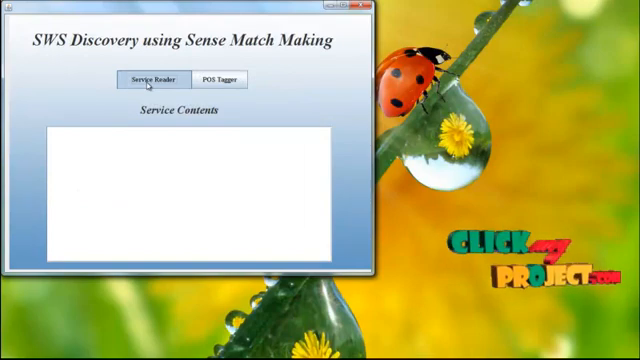
# - Run word extraction and POS tagging on the service contents, then extract
pyautogui.click(152, 80)
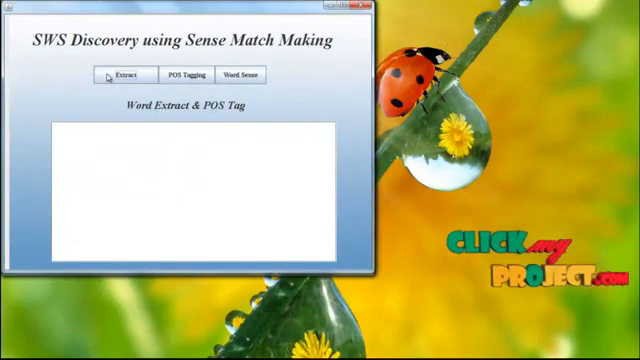
pyautogui.click(128, 76)
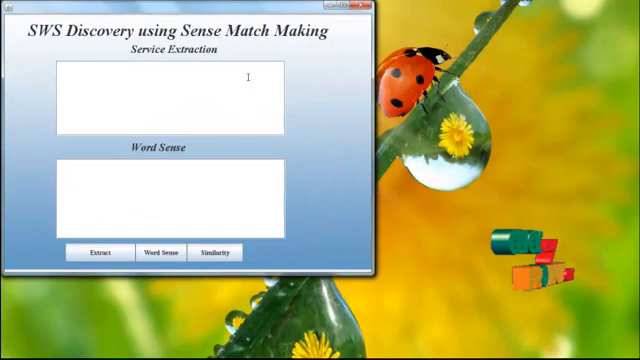
# - Extract the service terms, list their word senses, and proceed to Similarity
pyautogui.click(96, 252)
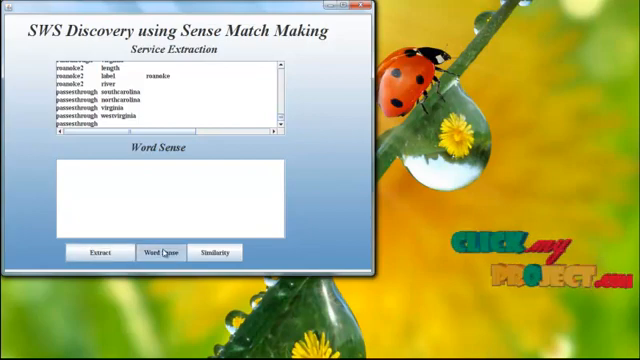
pyautogui.click(156, 252)
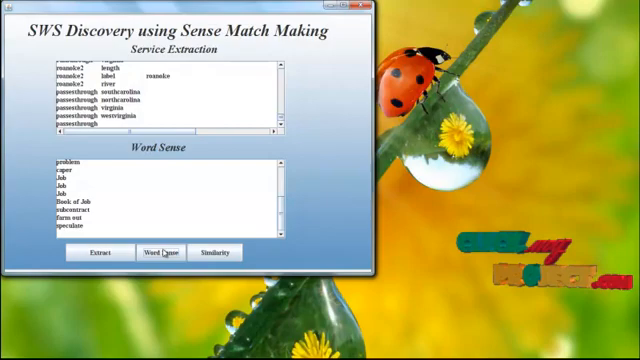
pyautogui.click(162, 252)
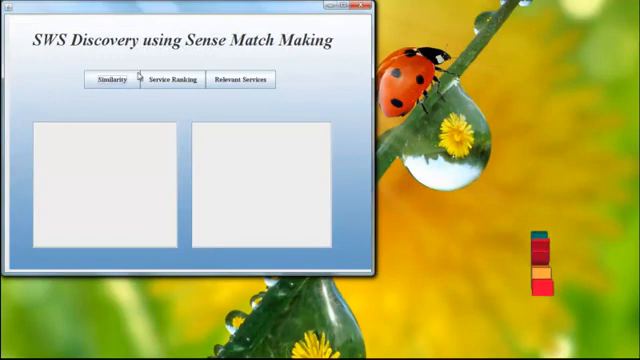
# - Run Service Ranking to compute similarity-based ranking of the services
pyautogui.click(108, 80)
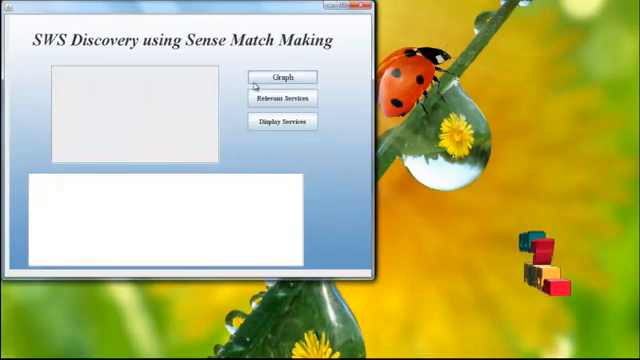
# - List relevant services with scores, display their contents, and show the score graph
pyautogui.click(284, 100)
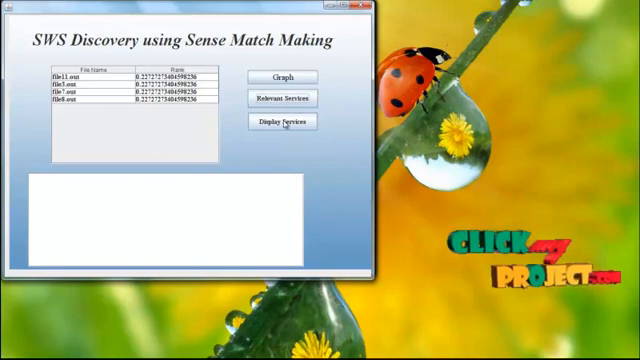
pyautogui.click(282, 122)
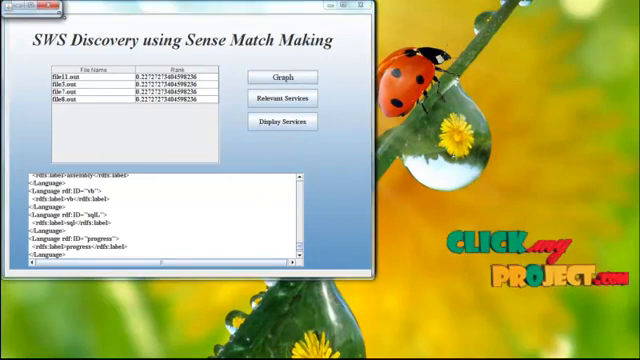
pyautogui.click(284, 76)
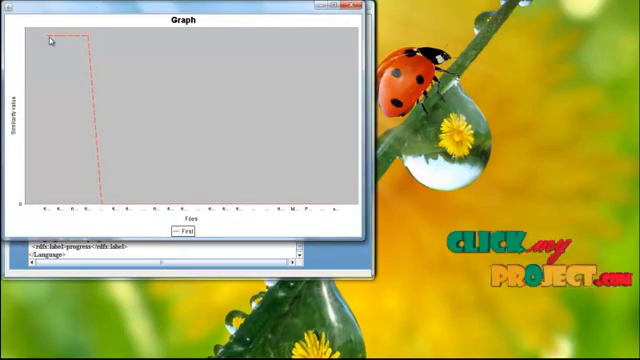
pyautogui.moveTo(60, 44)
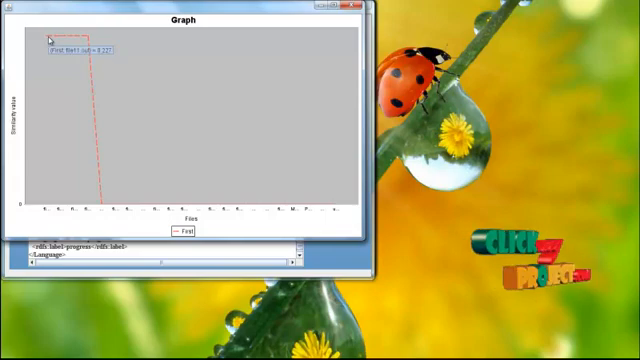